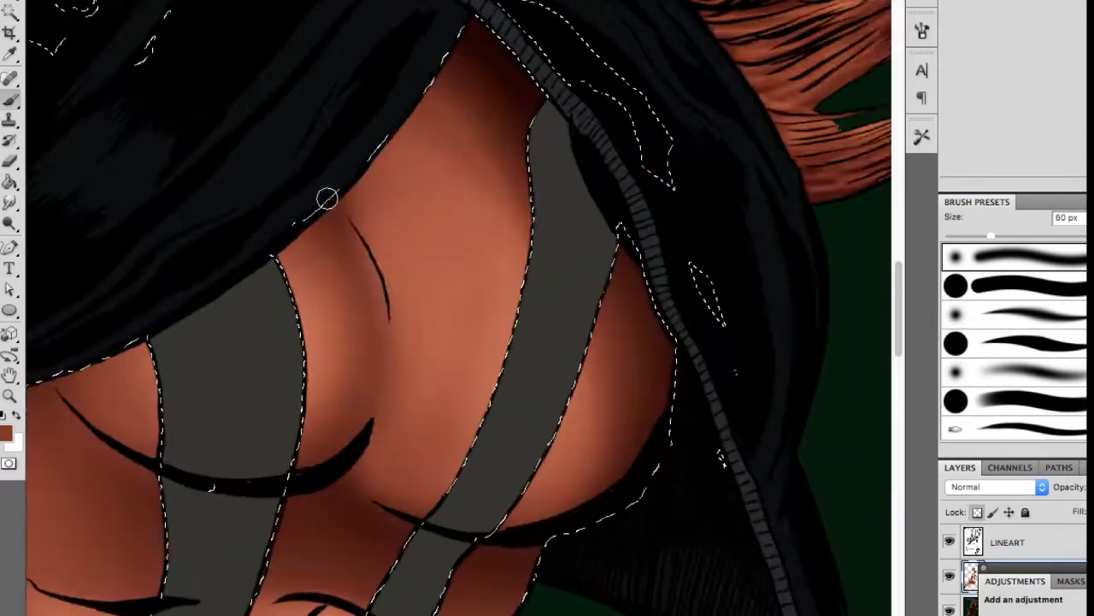
- Brush soft warm shadows onto the face and chest skin inside the selection
left_click_drag(325, 199, 202, 465)
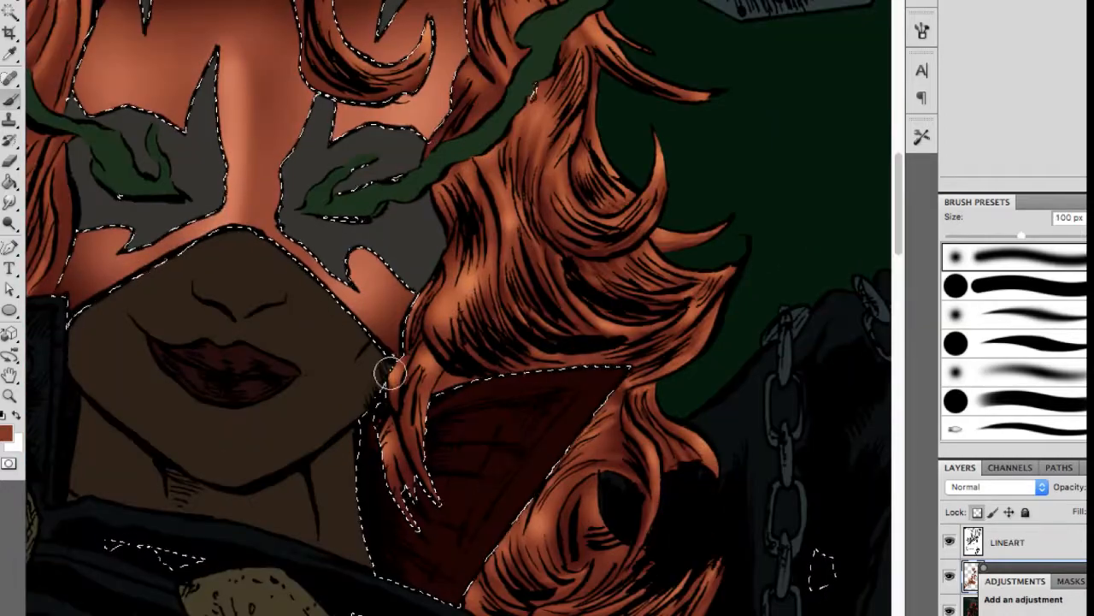
scroll("down", 3)
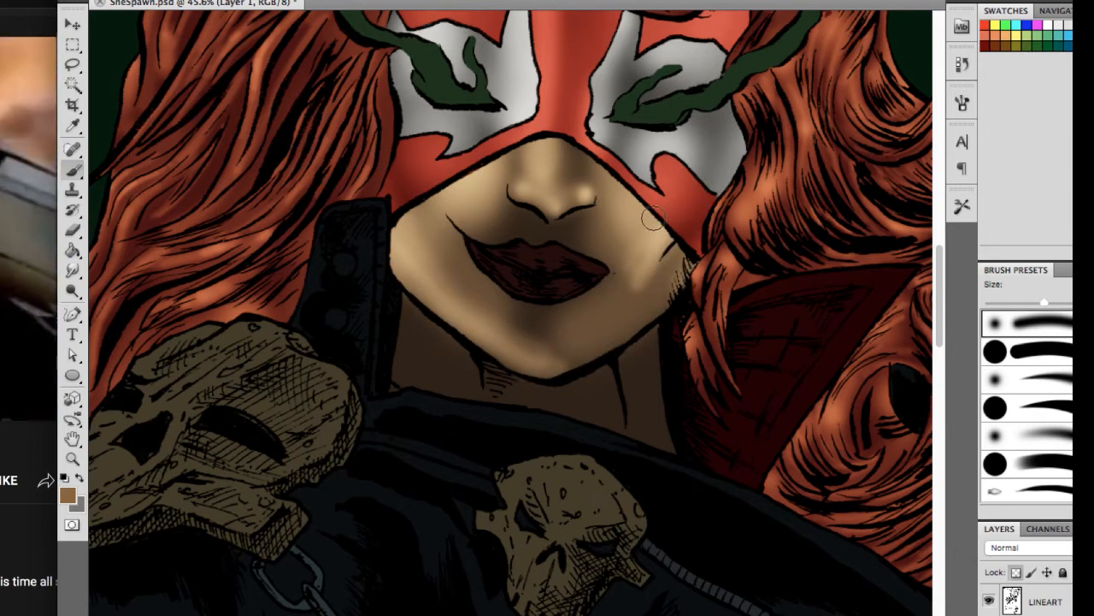
mouse_move(658, 390)
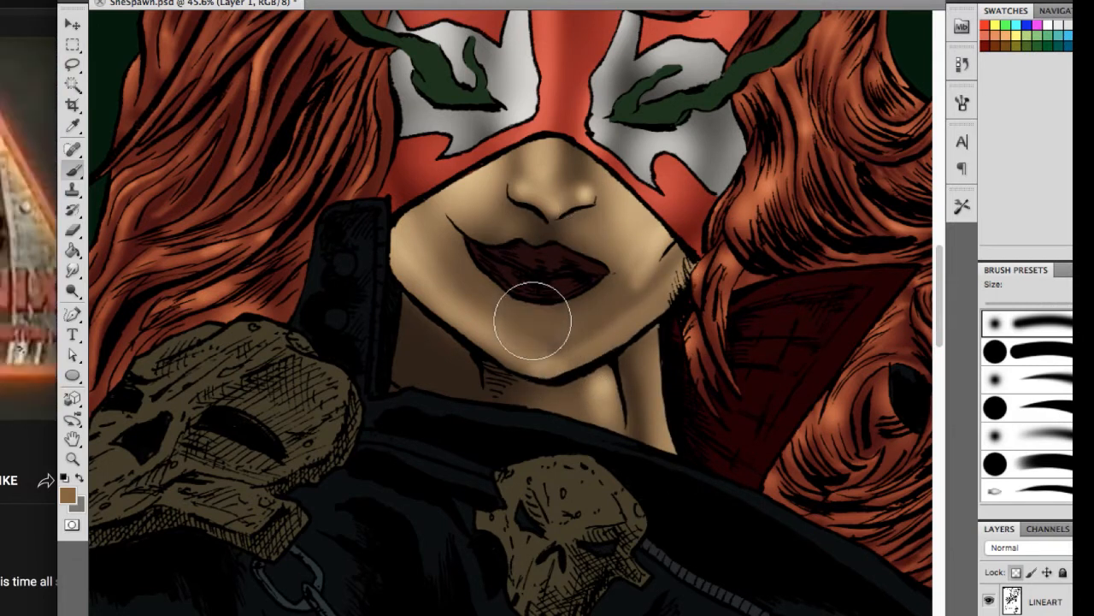
- Shade below the lips, shift the colour layer's hue, and confirm Levels with white input 195
left_click_drag(533, 322, 681, 427)
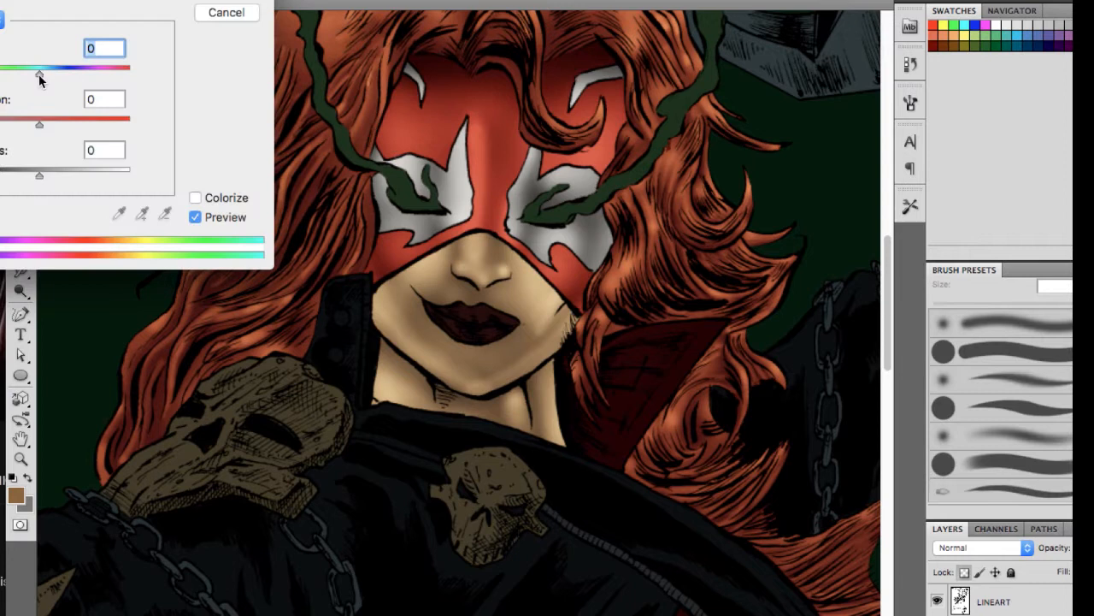
left_click_drag(39, 75, 26, 75)
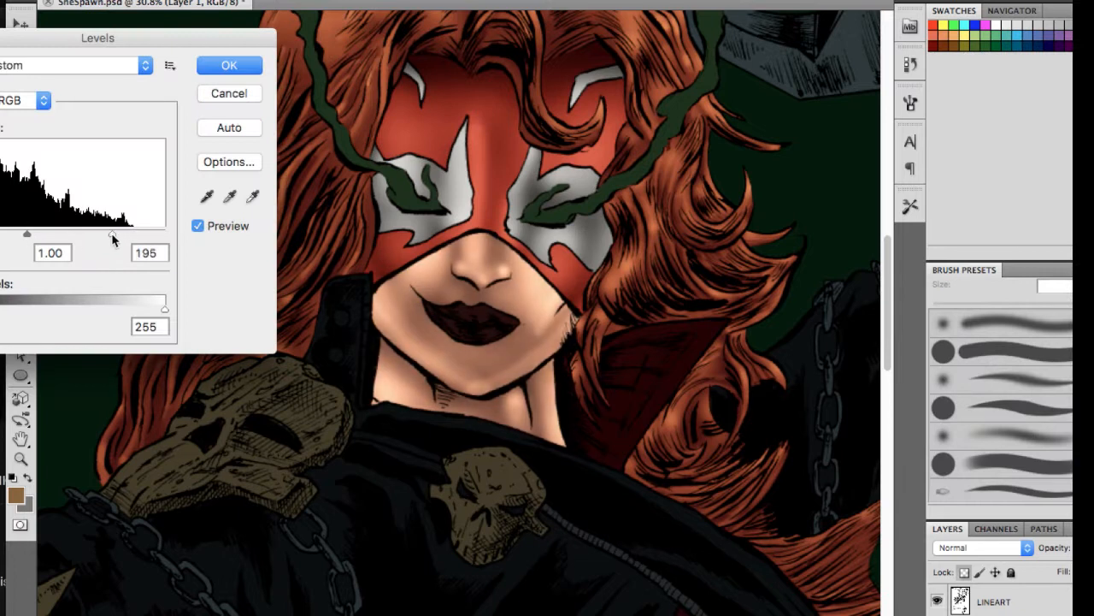
left_click(229, 65)
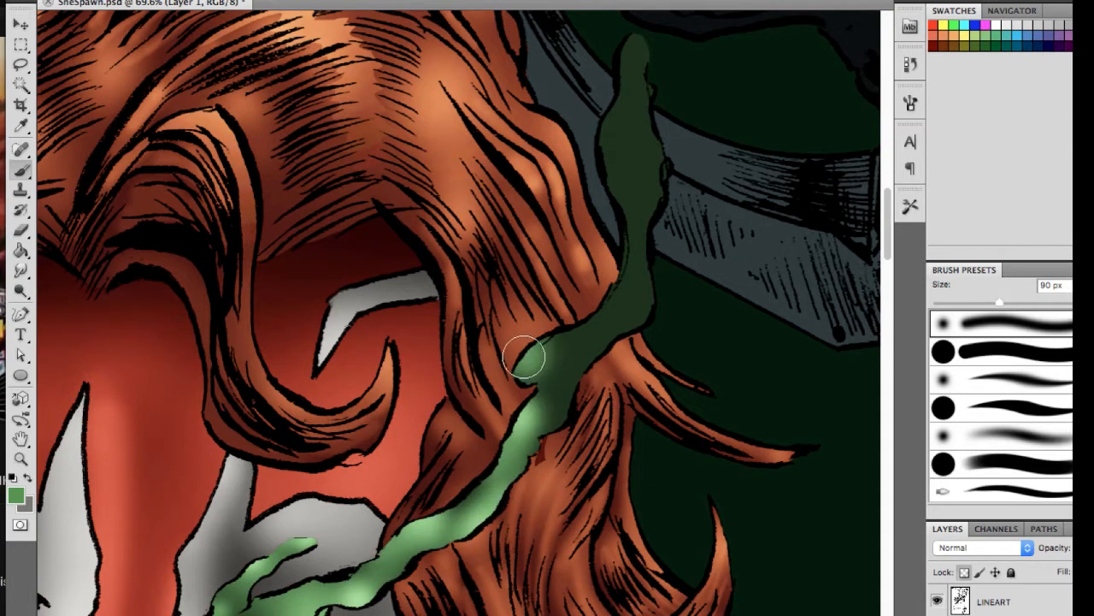
- Paint lighter green highlights along the vines and set the colour to mid green #3e8735
left_click_drag(527, 354, 653, 42)
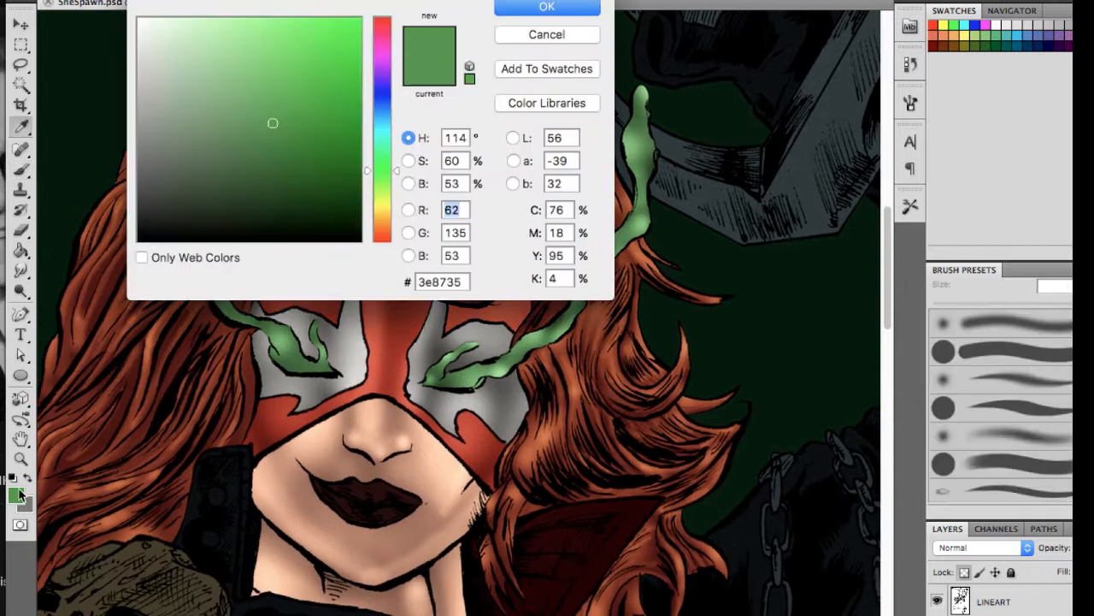
left_click(547, 7)
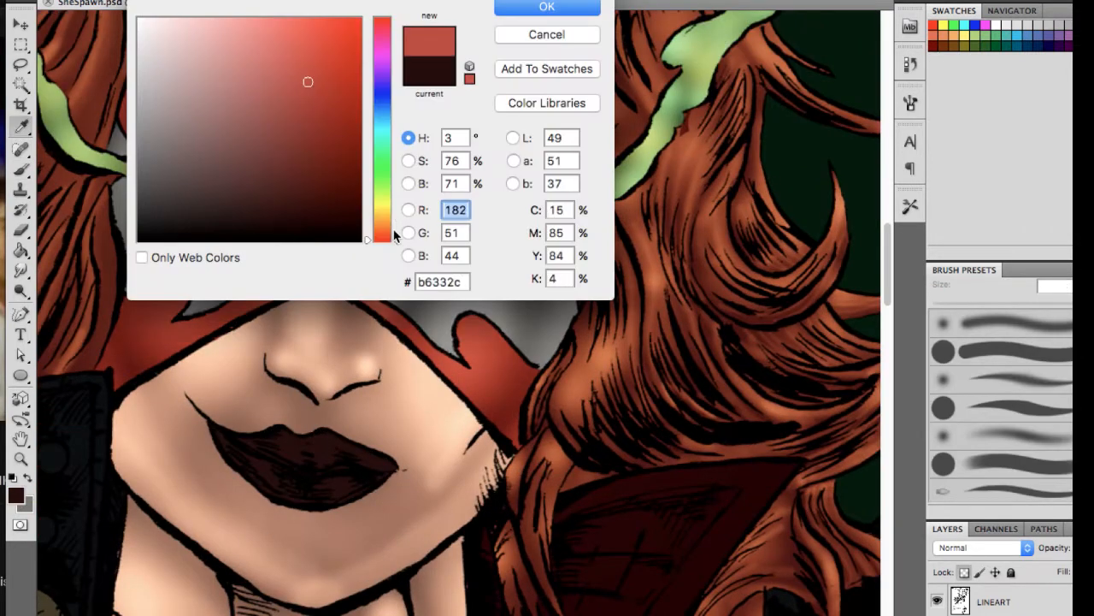
- Set the foreground painting colour to warm red #b6332c
left_click(548, 7)
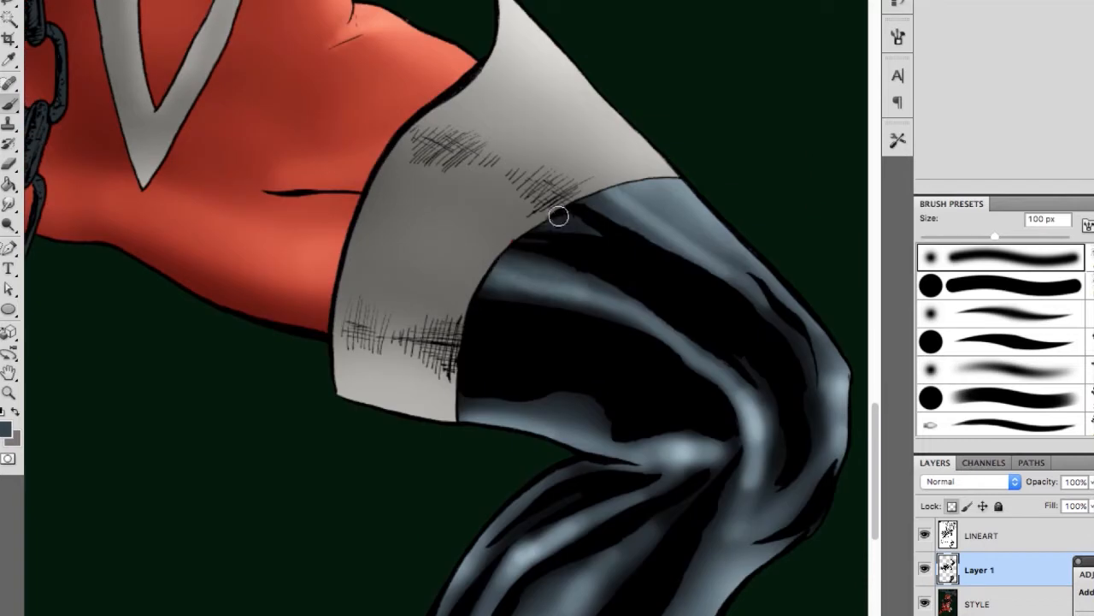
- Hatch sketchy shadow strokes onto the grey boot cuff on Layer 1
left_click_drag(557, 215, 824, 337)
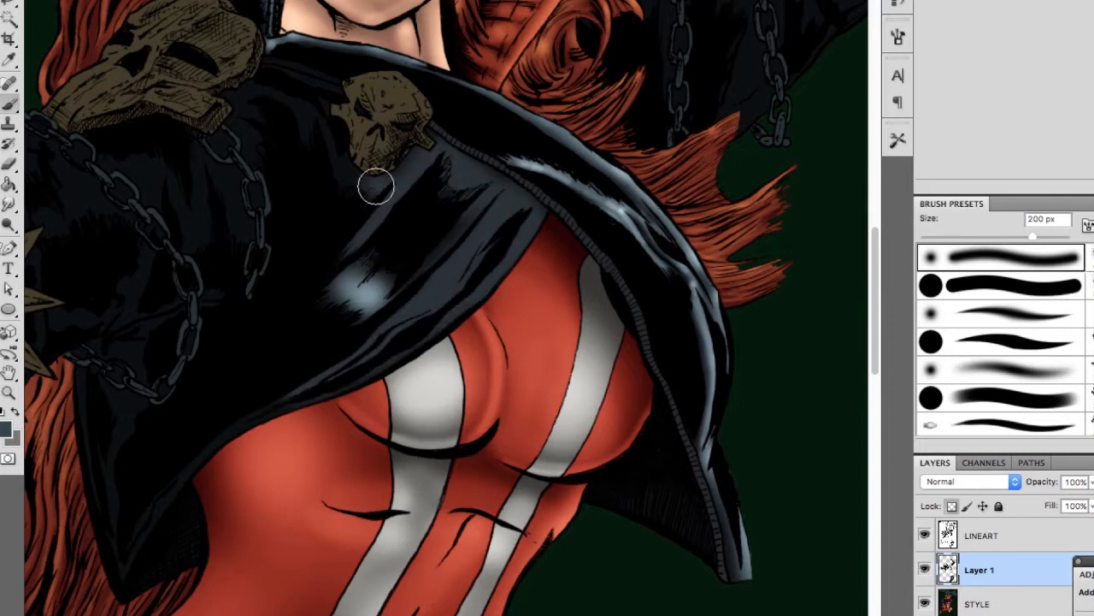
- Paint glossy highlights and shadows across the black jacket with a large soft brush
left_click_drag(1029, 236, 971, 236)
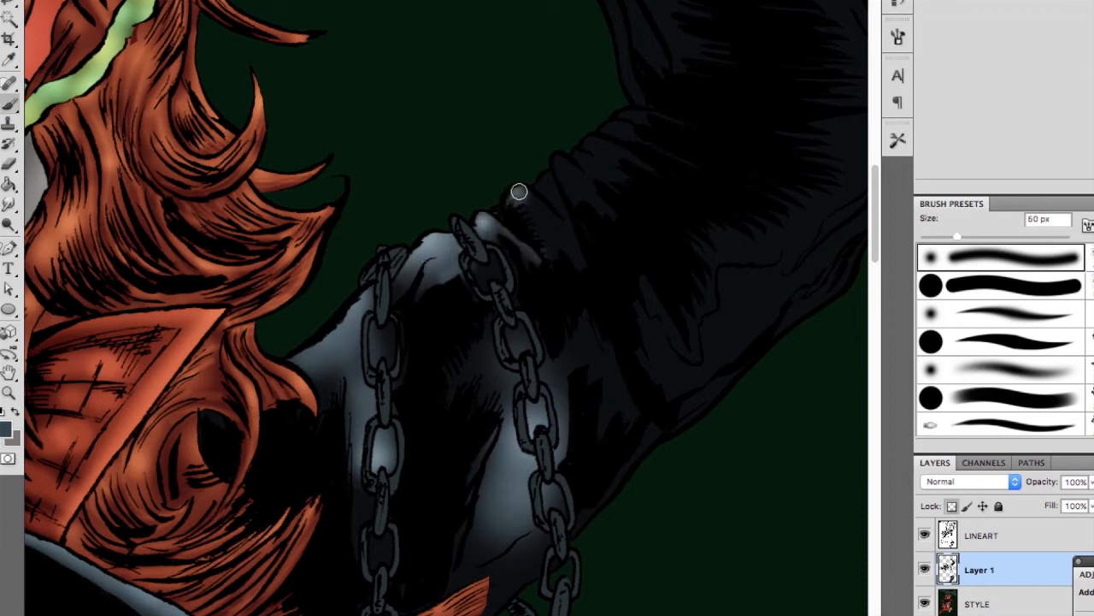
- Brush soft grey light onto the dark chained sleeve with a smaller brush
left_click_drag(520, 191, 619, 355)
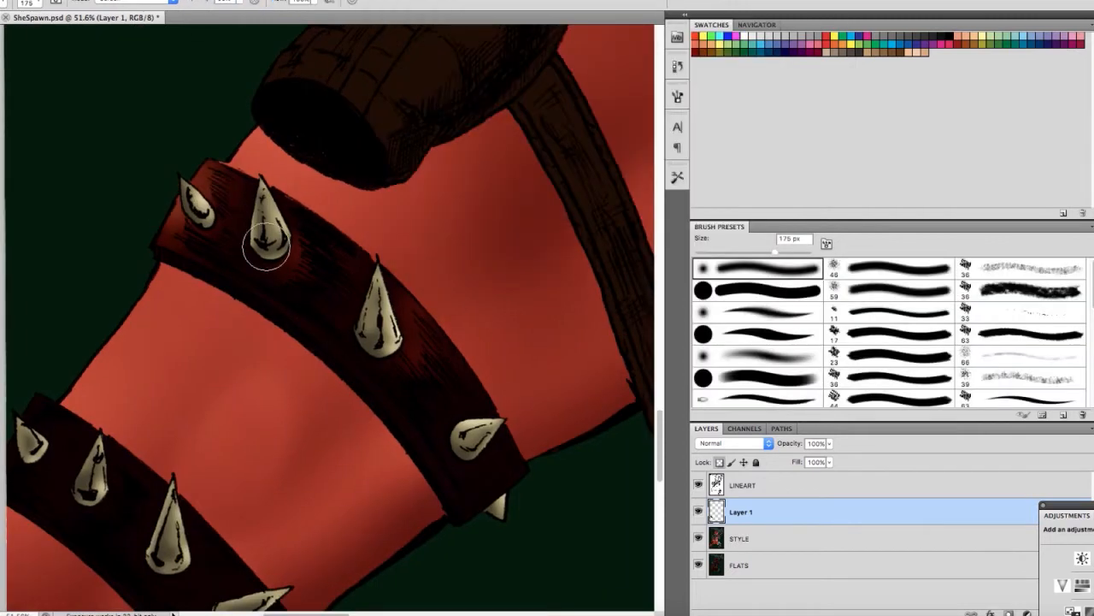
- Shade the cream spikes on the dark red arm bands
left_click_drag(265, 247, 496, 390)
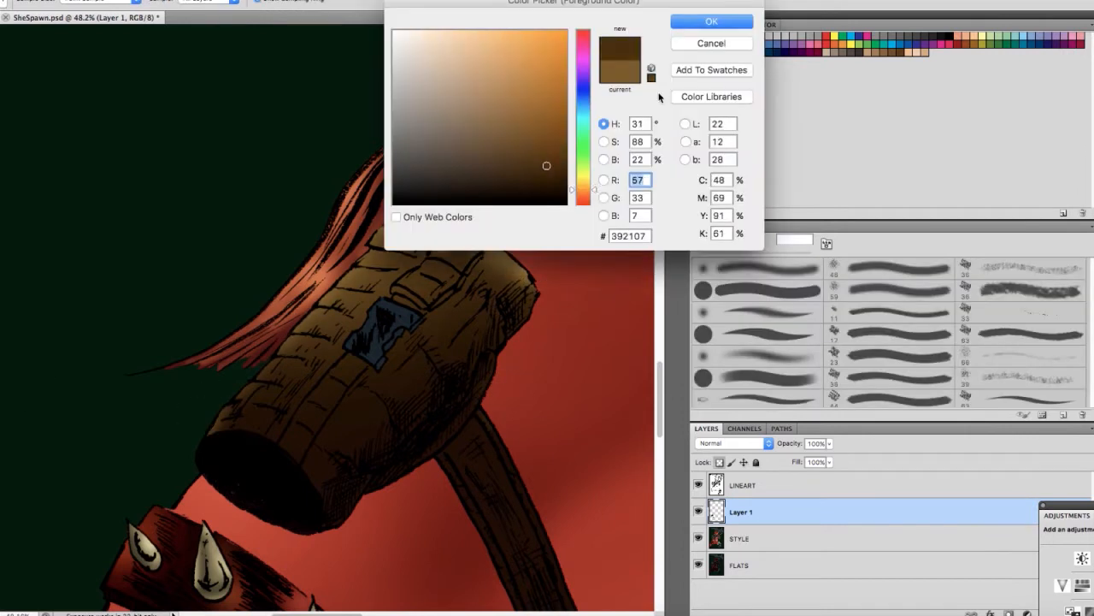
- Choose a dark brown painting colour and zoom to the gun in her hand
left_click(712, 21)
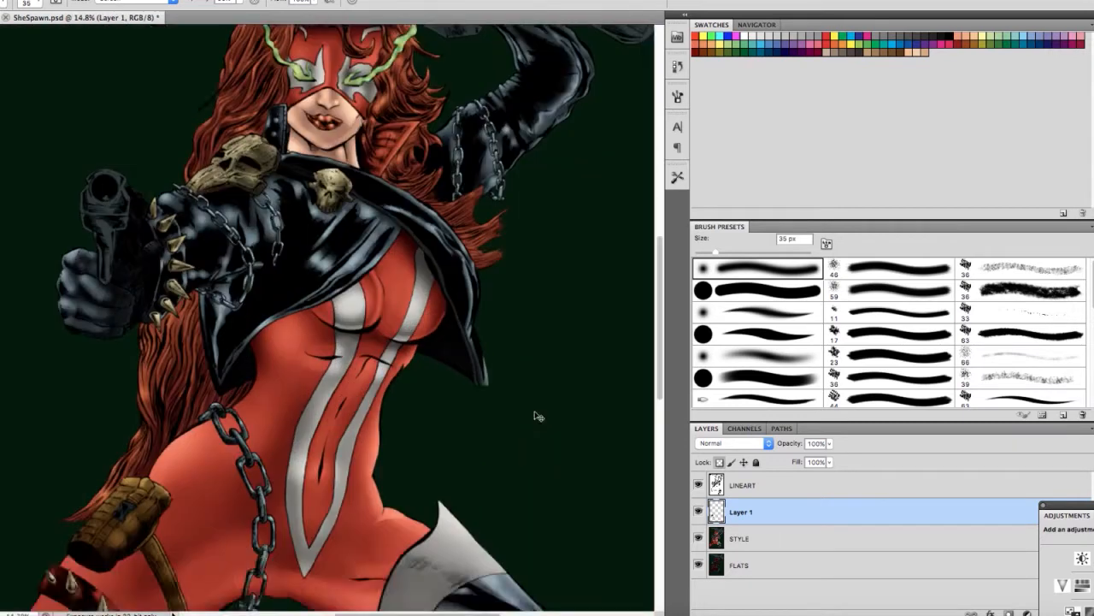
left_click(739, 511)
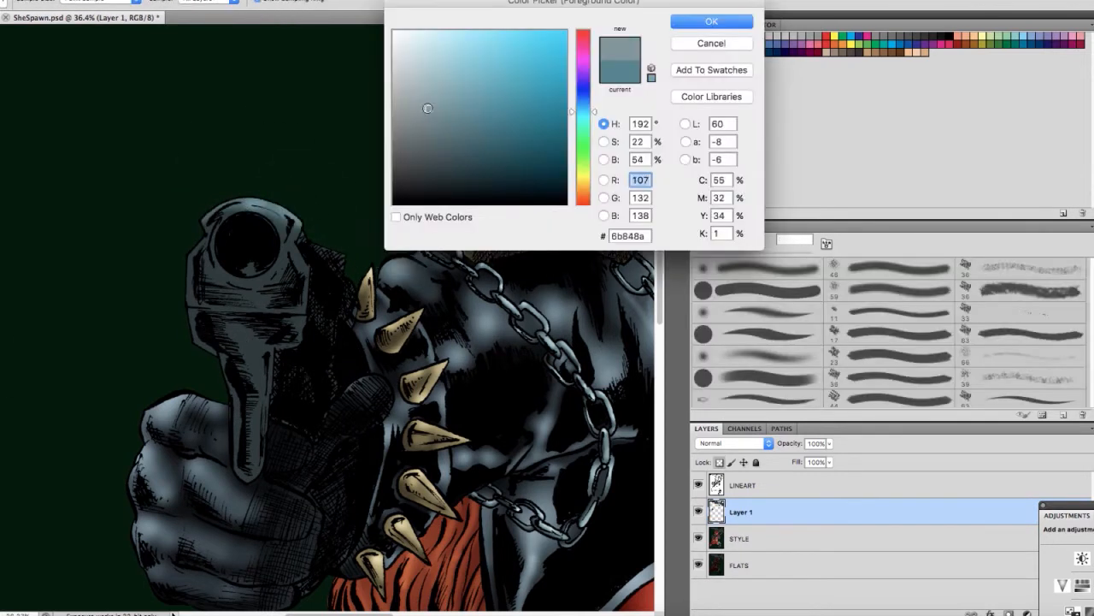
- Pick a muted blue-grey colour for highlighting the gun and gloved hand
left_click(711, 21)
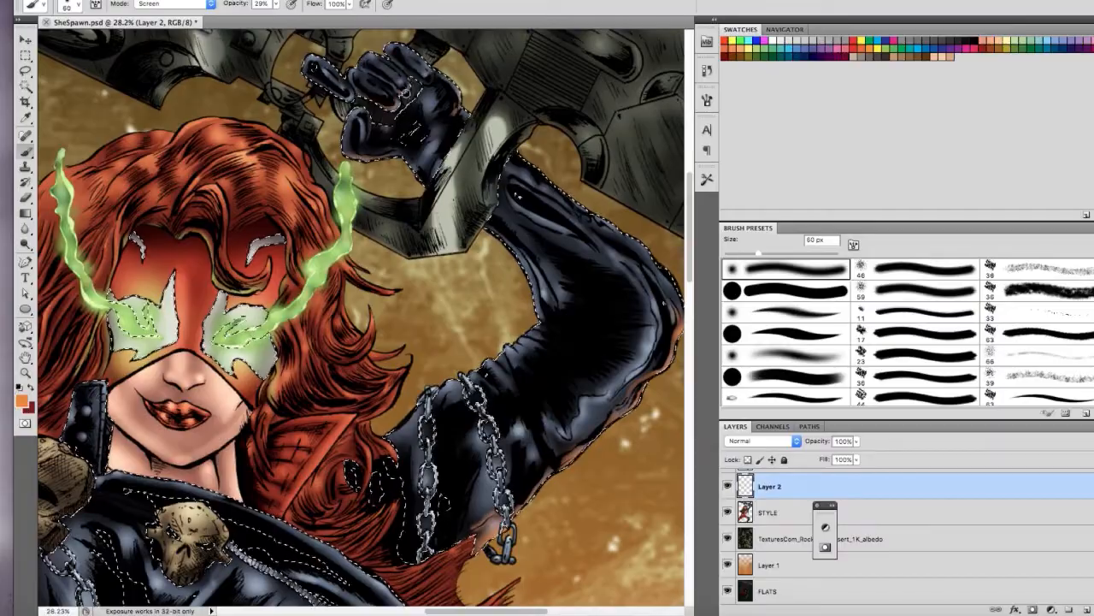
- Scroll the canvas to frame the black jacket areas over the new texture layer
scroll("down", 3)
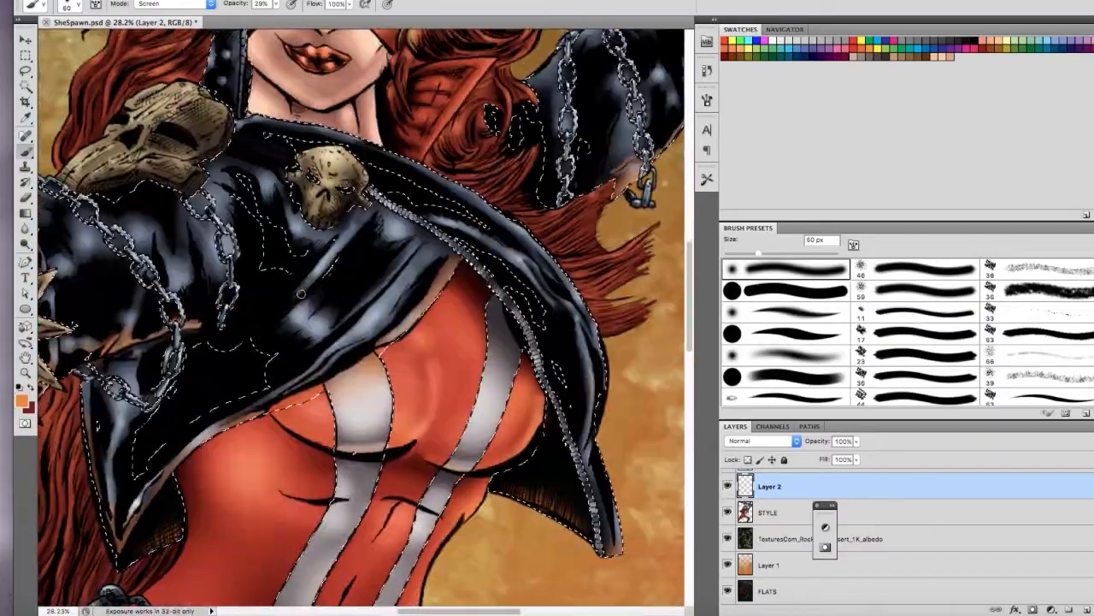